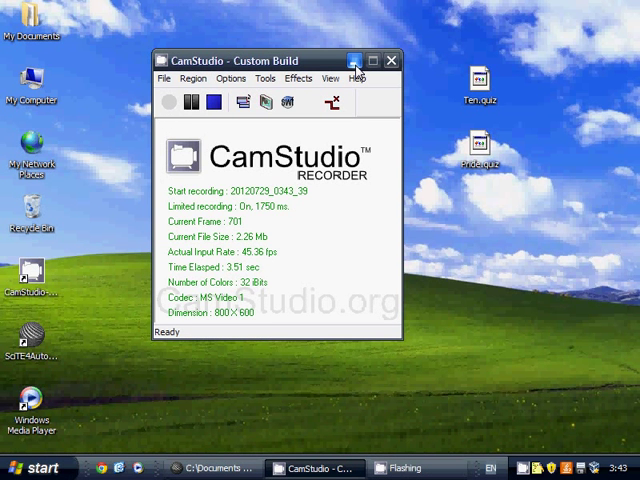
mouse_move(355, 61)
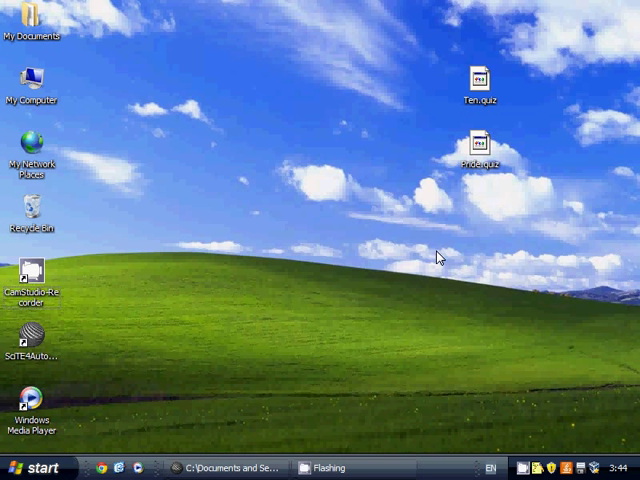
mouse_move(277, 356)
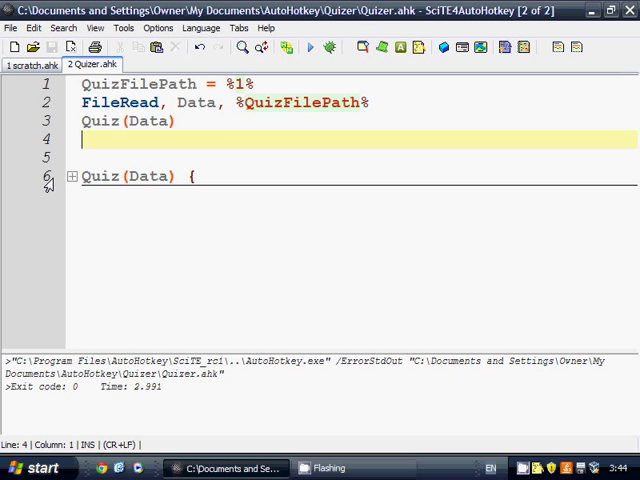
scroll("down", 3)
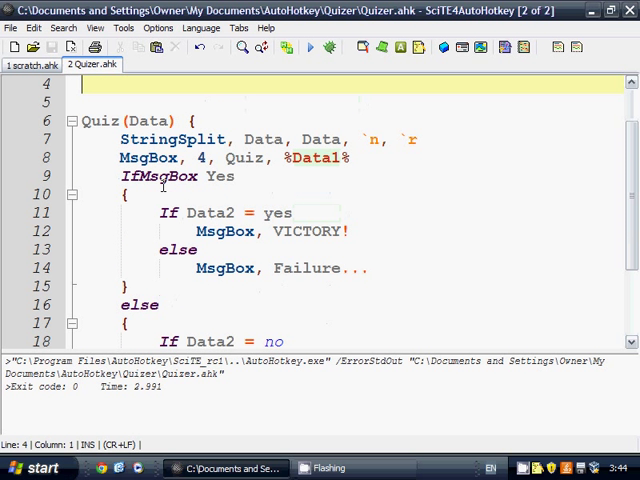
left_click(246, 139)
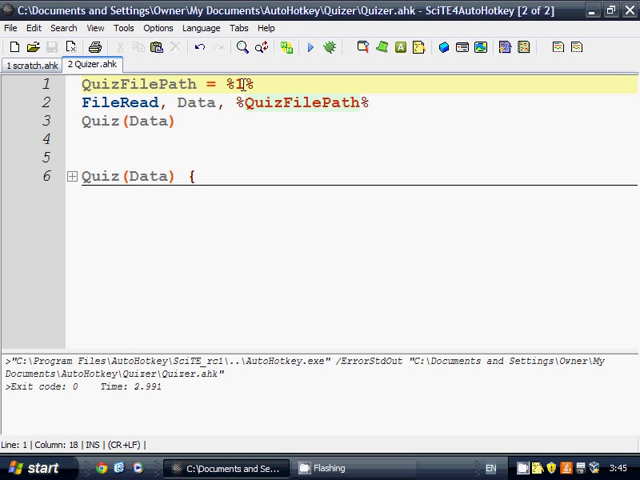
- Review the QuizFilePath = %1% parameter on line 1, then minimize the Quizer.ahk editor
type("var")
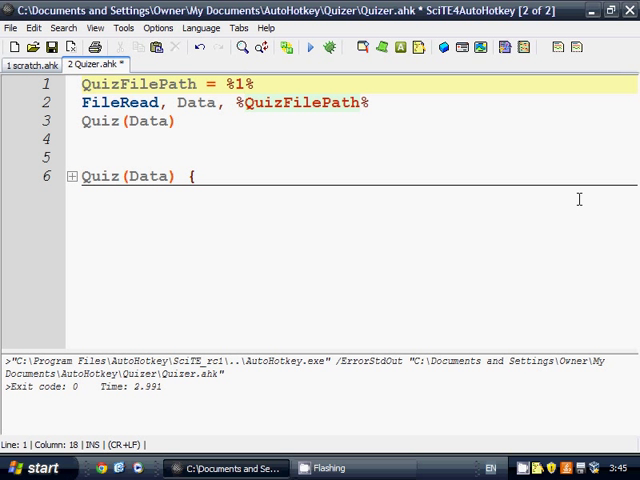
mouse_move(162, 88)
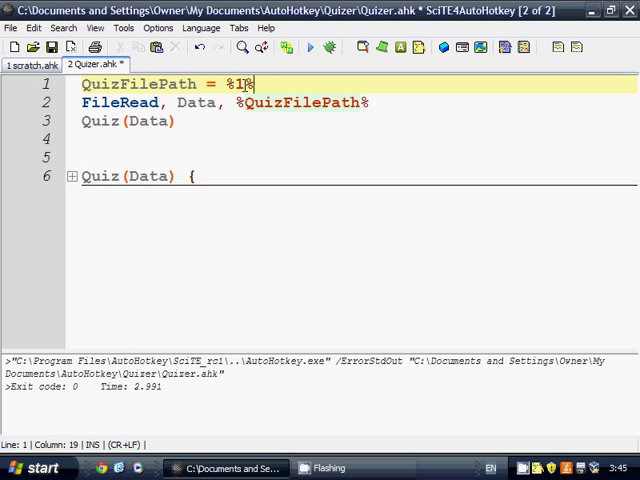
double_click(138, 84)
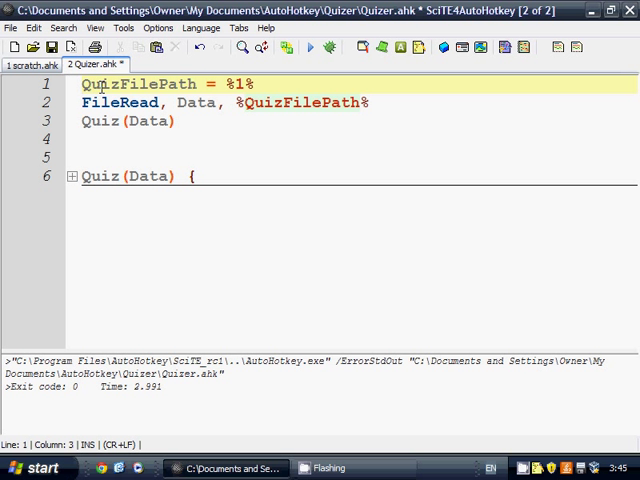
left_click(49, 47)
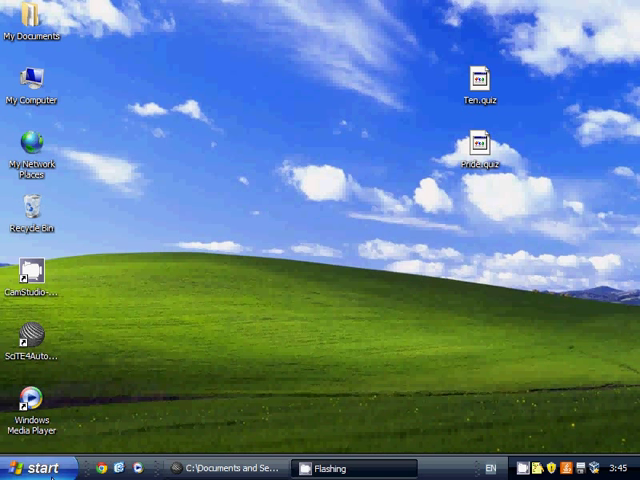
- Open the Quizer folder to check Quizer.ahk and its backup, then minimize Explorer
double_click(33, 30)
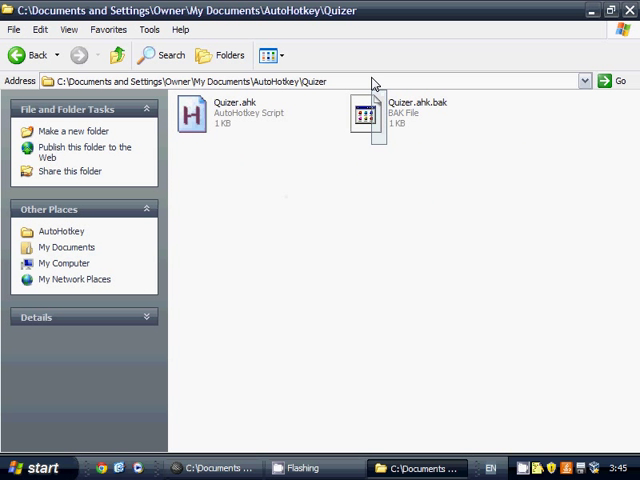
left_click(410, 110)
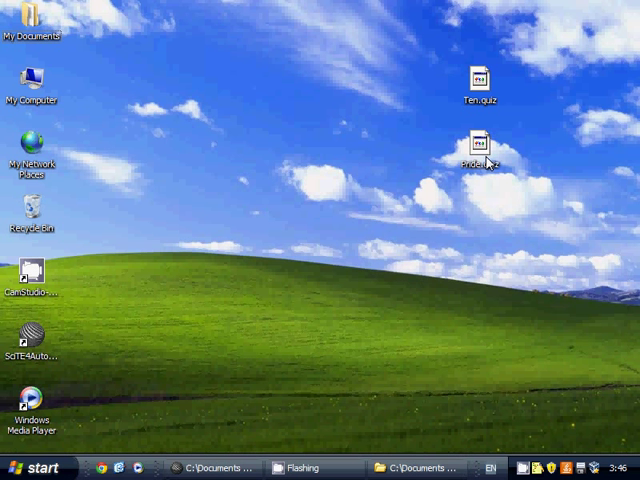
- Open Pride.quiz in Notepad without making Notepad the default .quiz handler
right_click(481, 162)
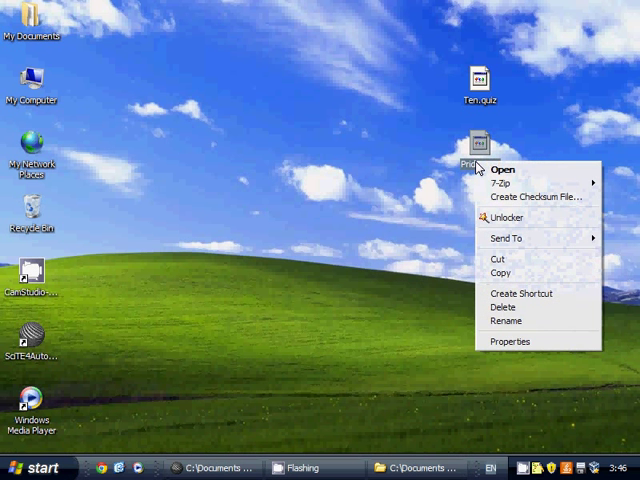
left_click(504, 168)
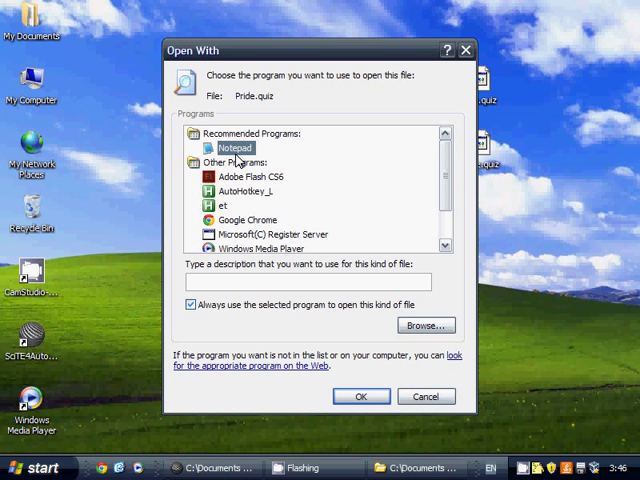
left_click(190, 304)
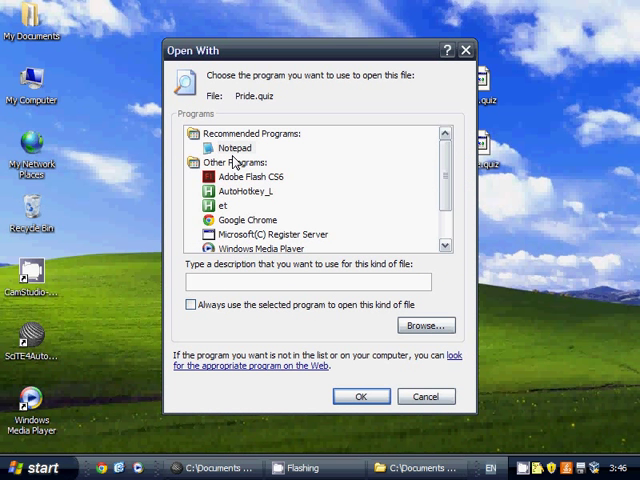
left_click(361, 396)
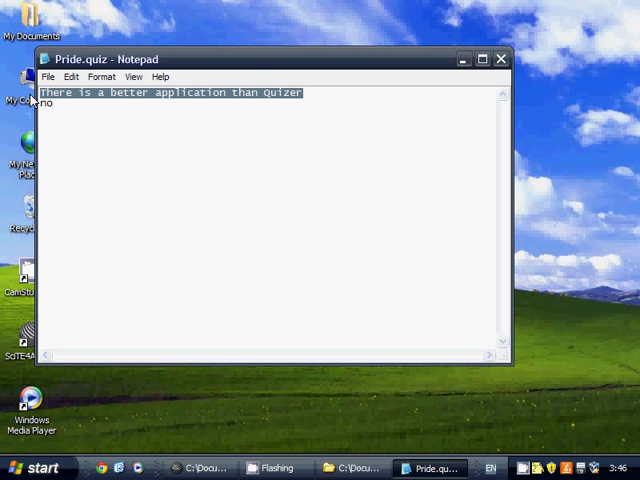
- Review the question and 'no' answer line in Pride.quiz, then close Notepad
left_click(50, 108)
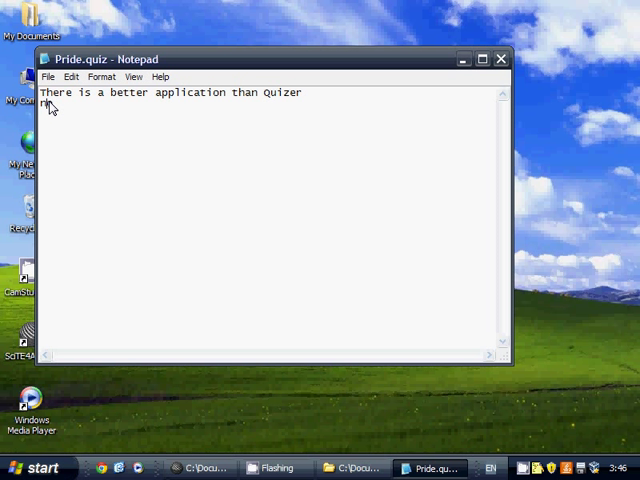
type("no")
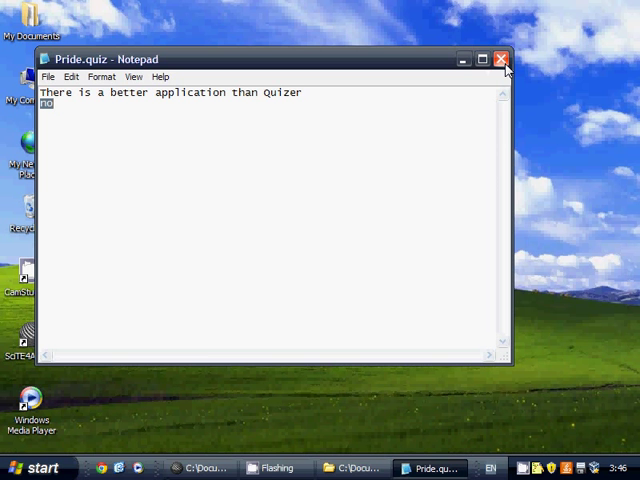
left_click(503, 59)
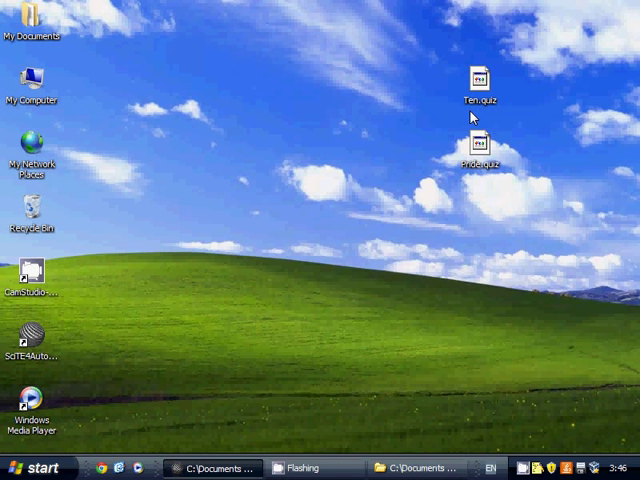
- Open Pride.quiz and browse for a program in the AutoHotkey\Quizer folder
double_click(483, 150)
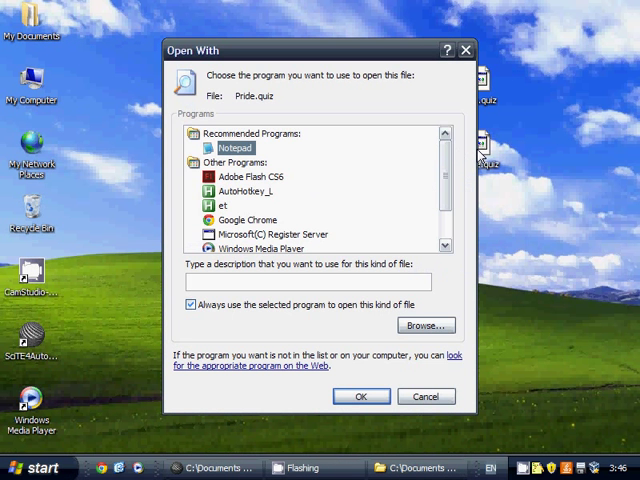
left_click(424, 325)
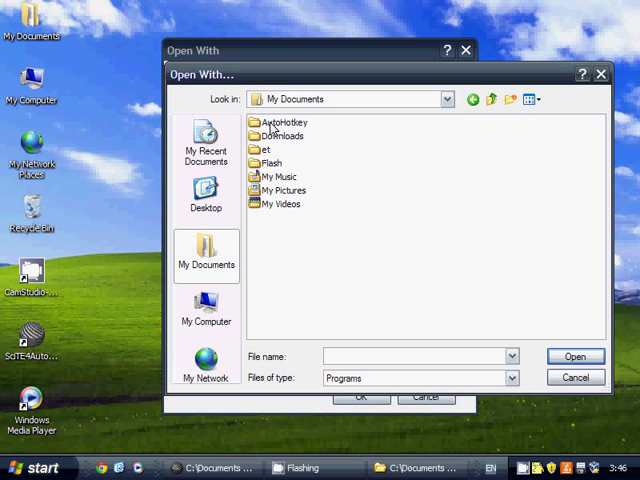
double_click(283, 122)
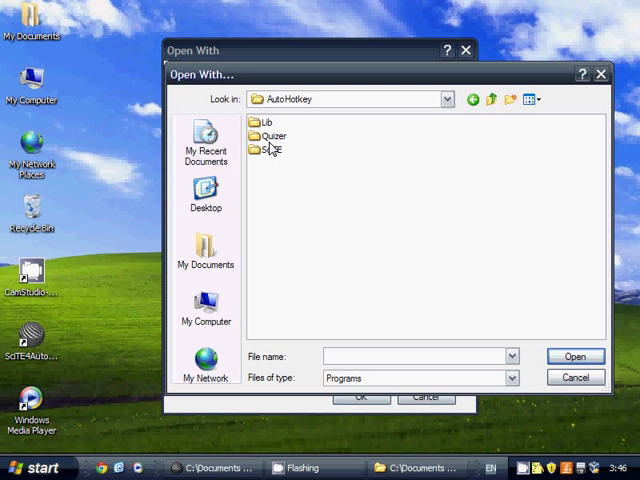
double_click(272, 135)
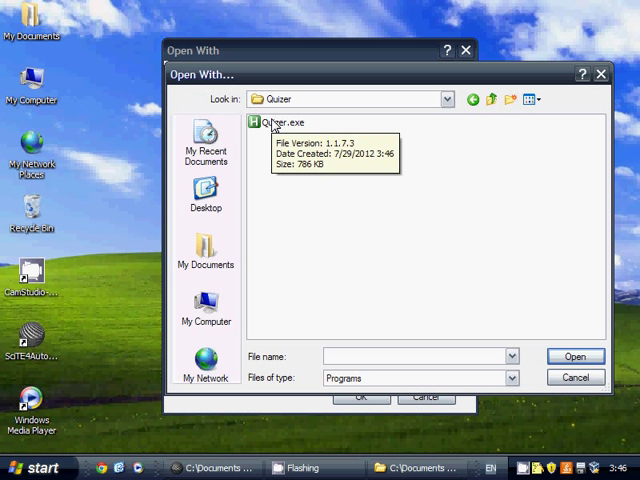
- Select the compiled Quizer.exe and set it to always open .quiz files
left_click(275, 122)
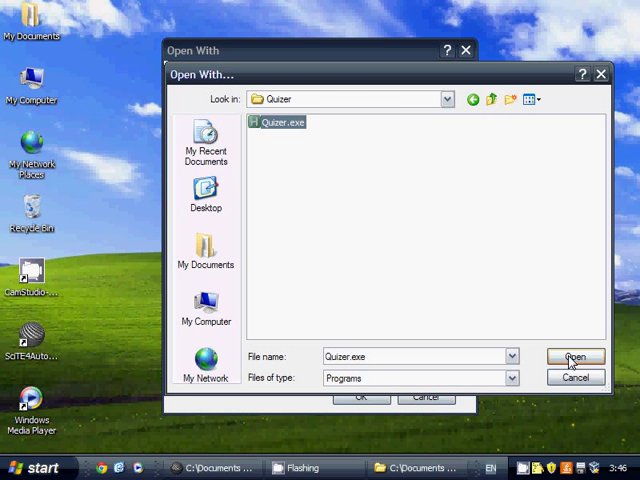
left_click(575, 356)
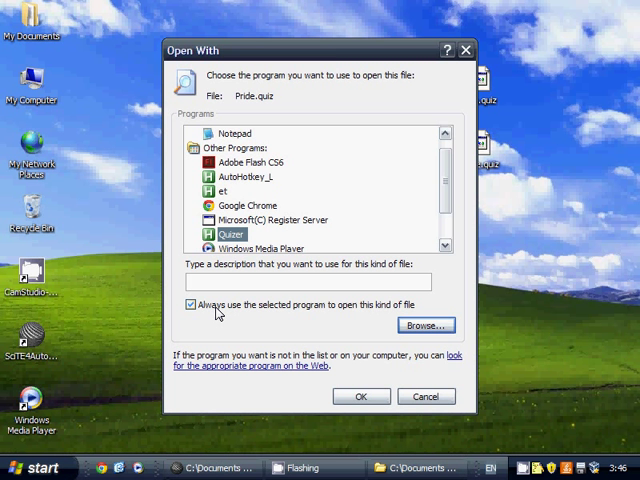
left_click(361, 396)
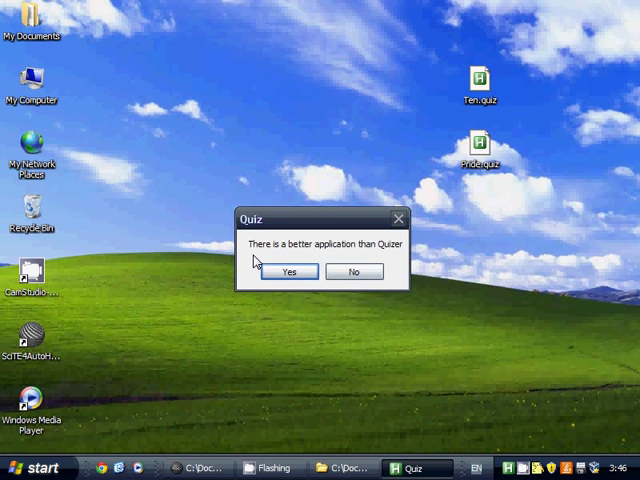
- Answer Yes to the Pride quiz, dismiss the Failure message, and open Ten.quiz
left_click(290, 271)
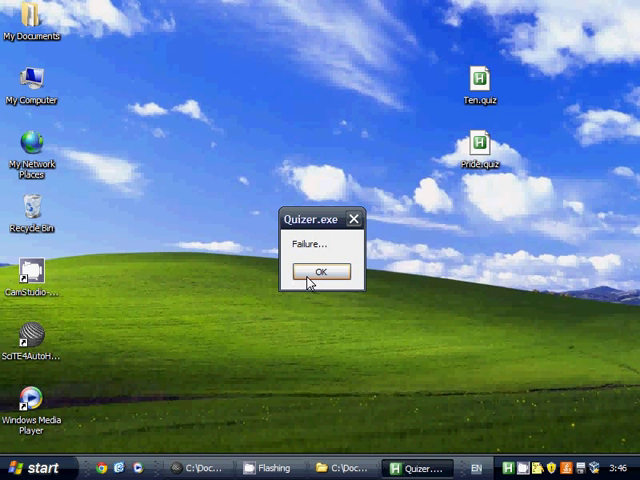
left_click(320, 271)
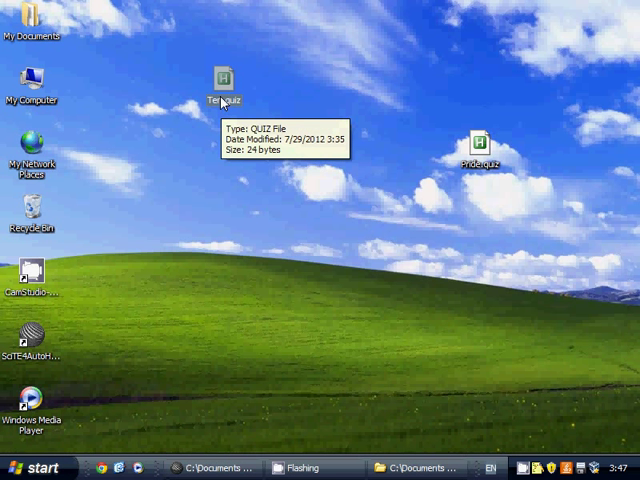
double_click(224, 78)
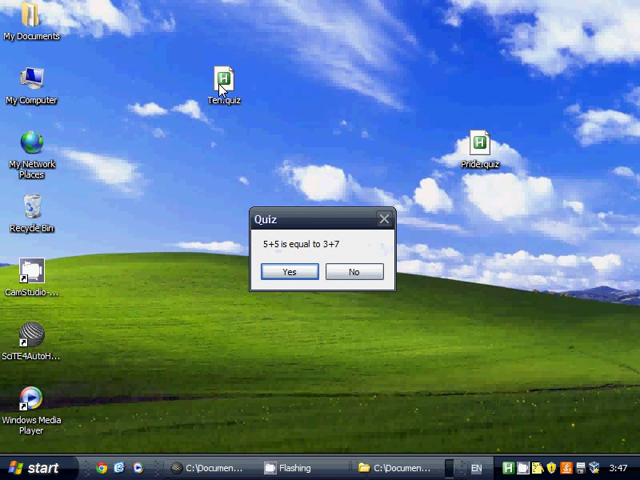